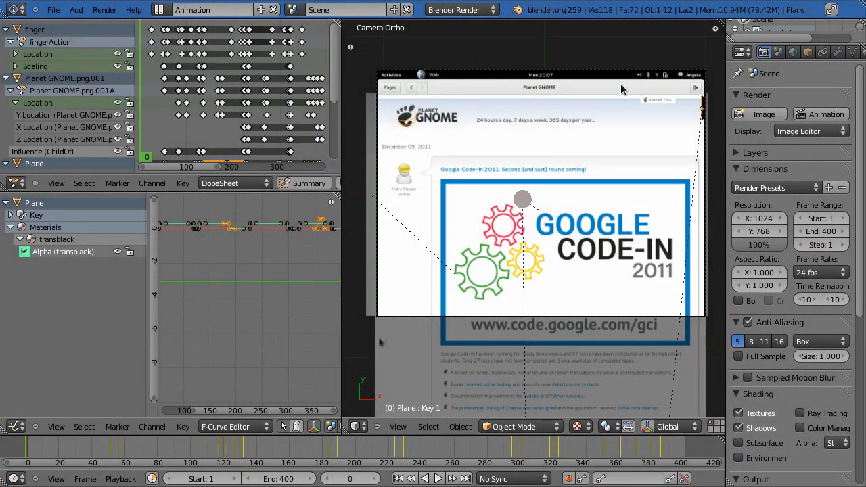
mouse_move(372, 352)
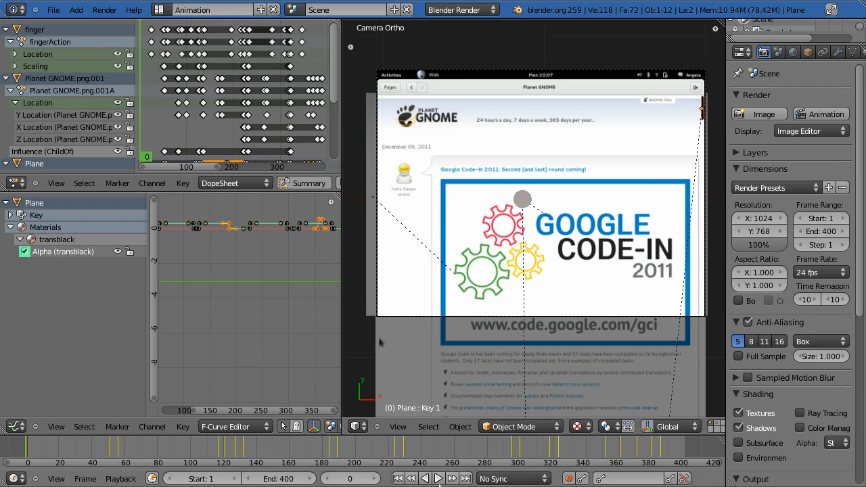
Step: Isolate the page background plane pagebg.png in Local View, leaving the camera view
left_click(443, 478)
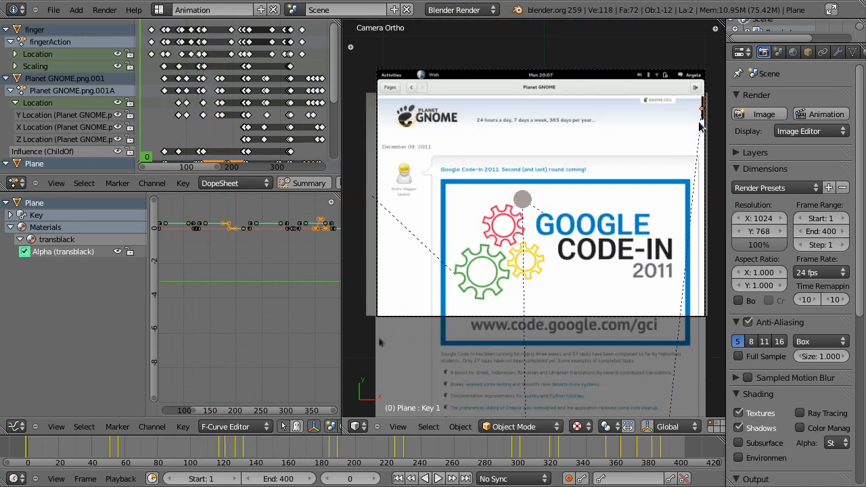
mouse_move(569, 288)
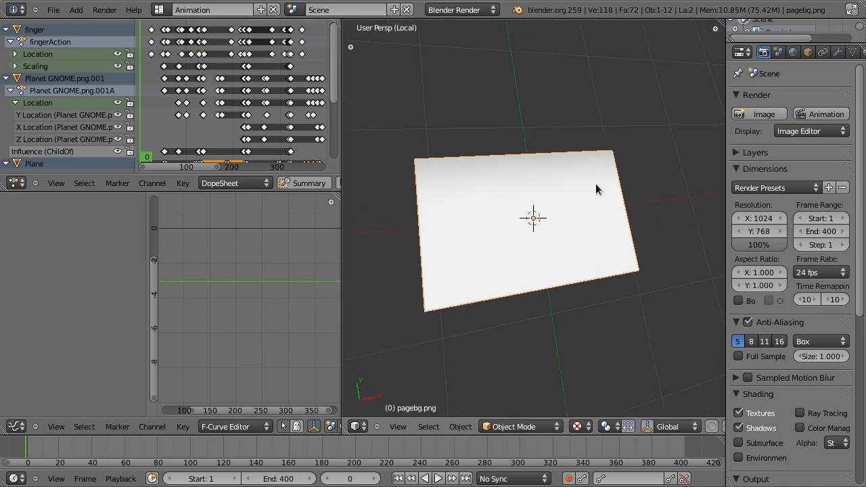
mouse_move(553, 231)
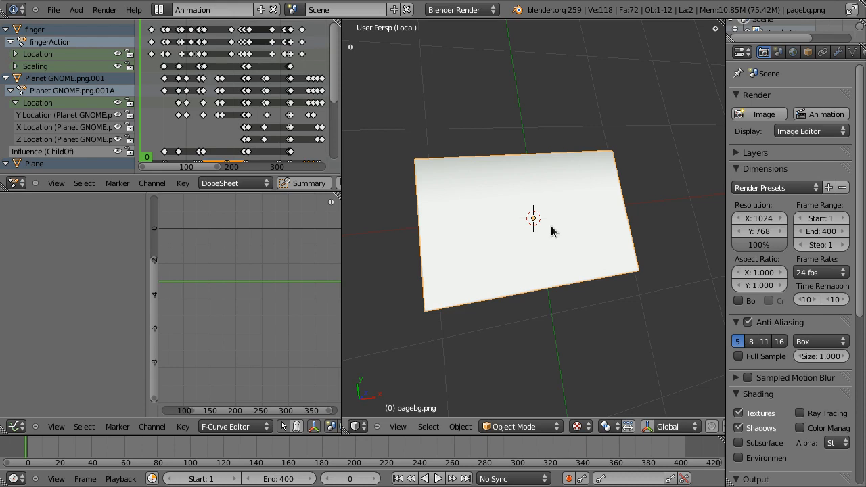
mouse_move(612, 338)
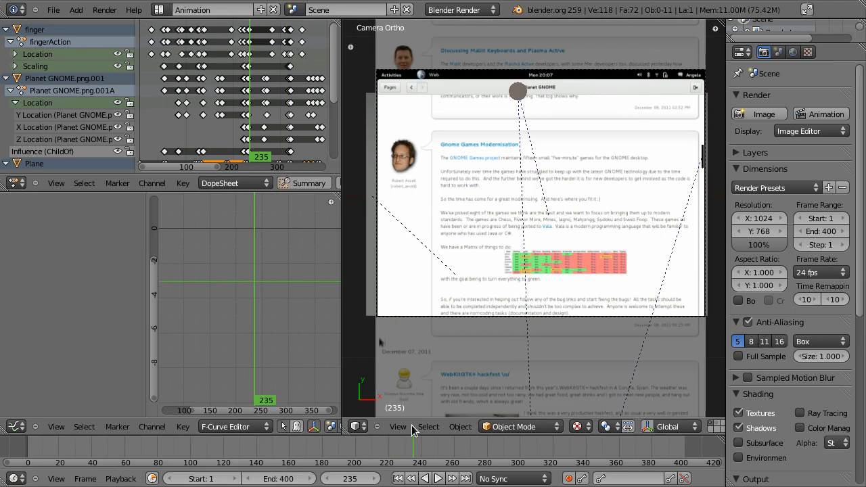
mouse_move(566, 245)
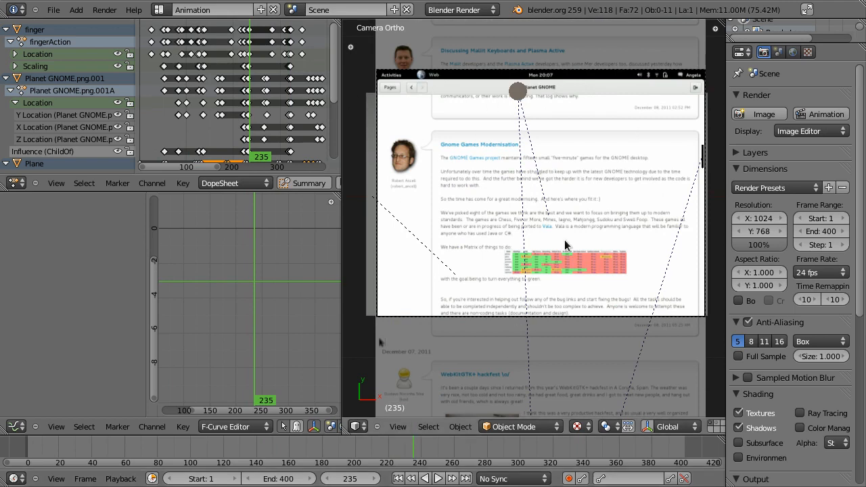
mouse_move(572, 114)
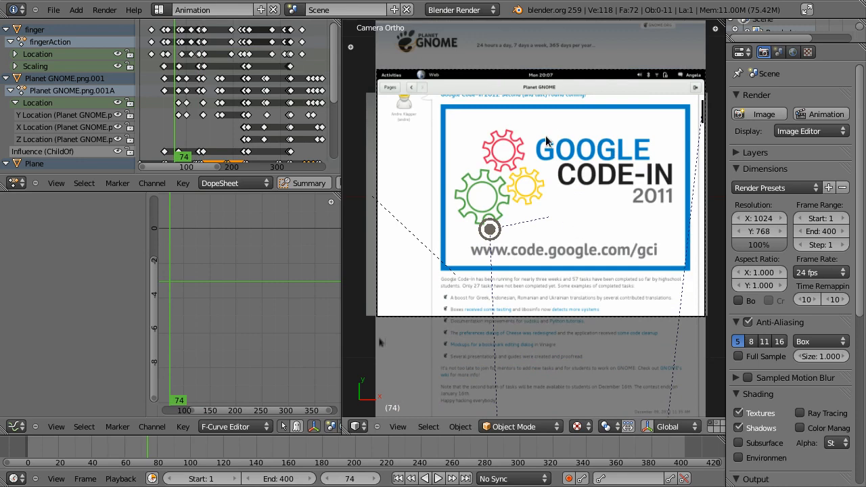
mouse_move(605, 160)
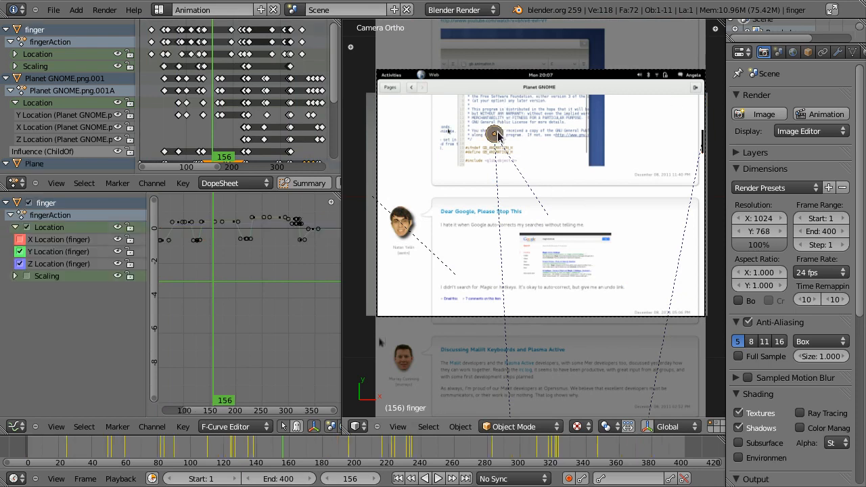
mouse_move(513, 152)
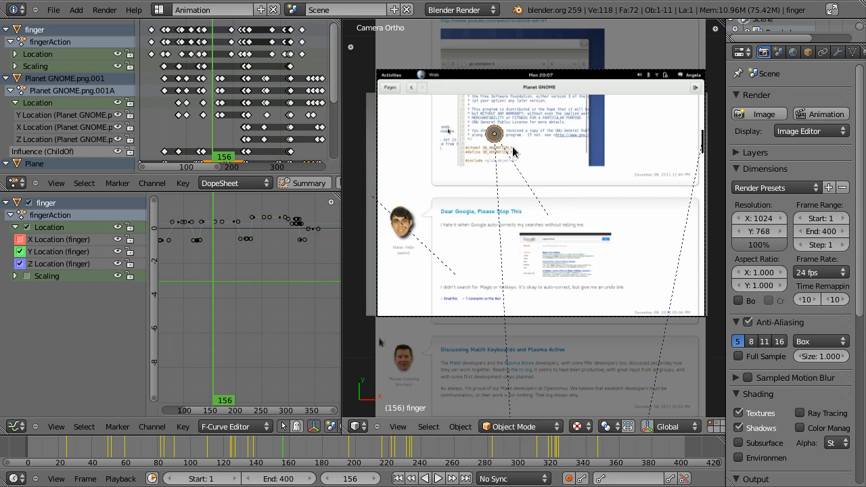
mouse_move(437, 180)
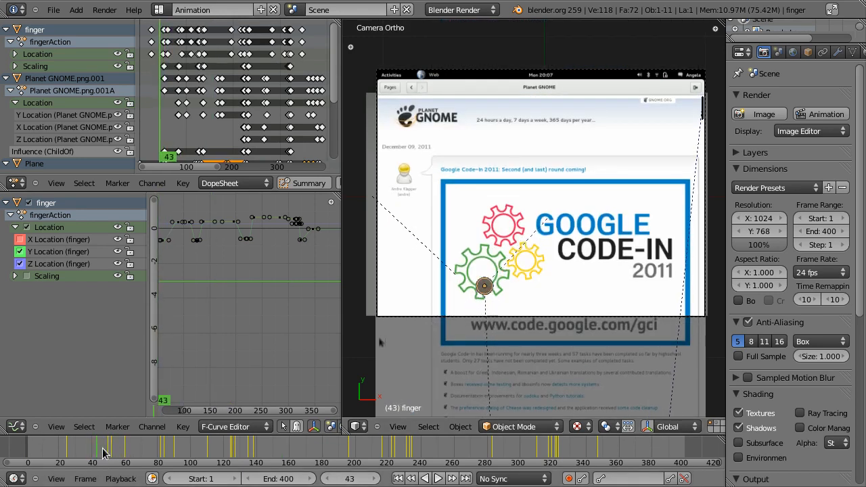
Step: Scrub the Timeline playhead to frame 58, where the finger rests on the Google Code-In graphic
left_click(109, 453)
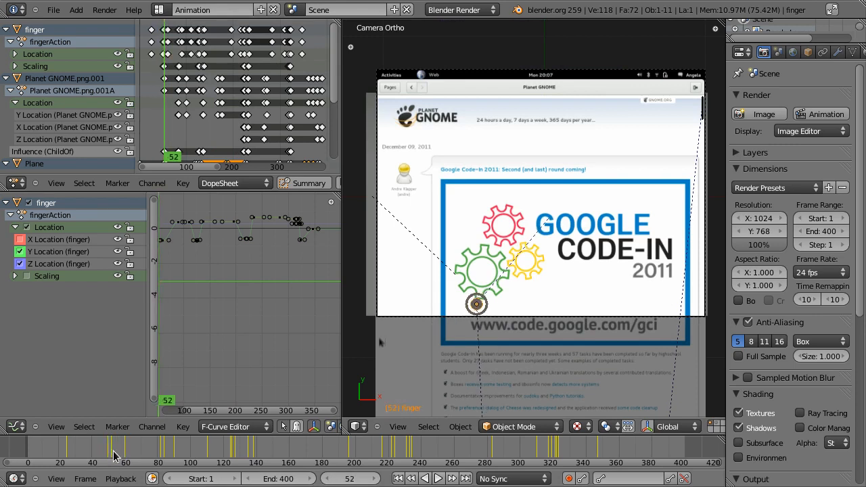
left_click(135, 455)
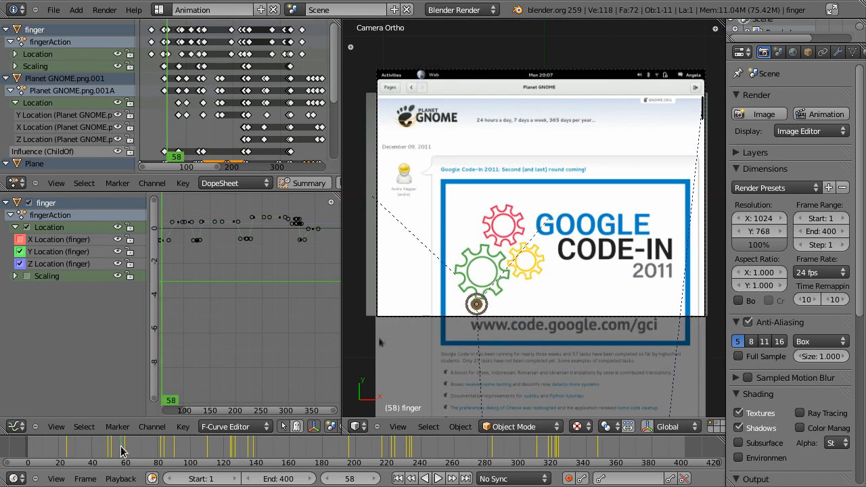
mouse_move(576, 297)
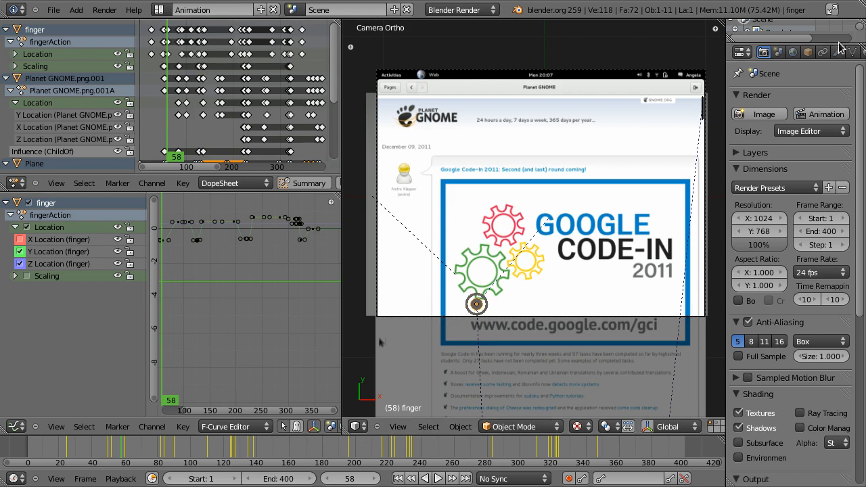
Step: Show the ring's Copy Location (finger, X and Y) and location-to-scale Transformation constraints
left_click(841, 52)
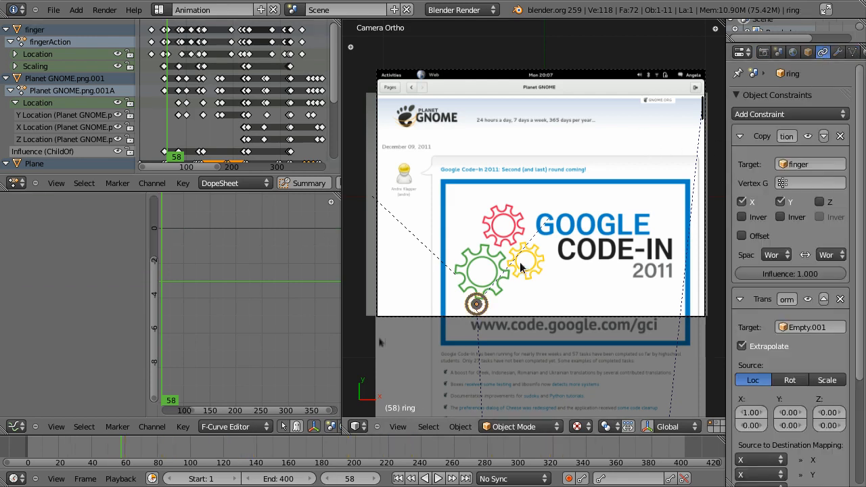
mouse_move(643, 246)
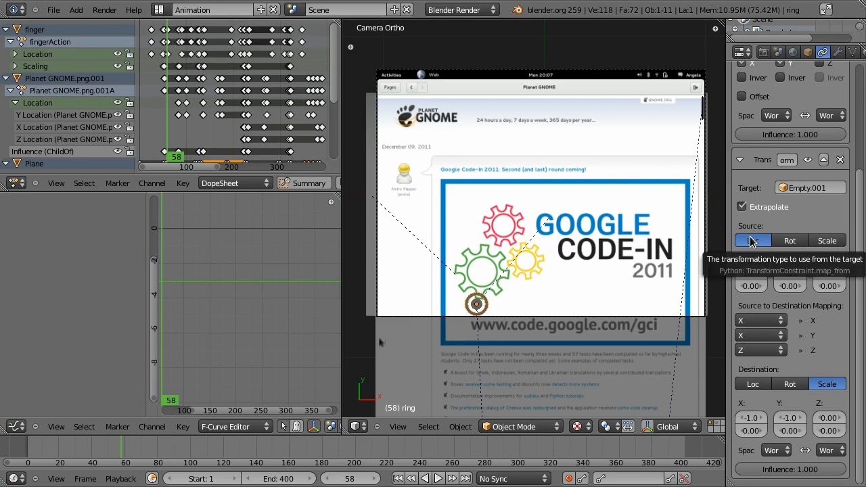
left_click(752, 240)
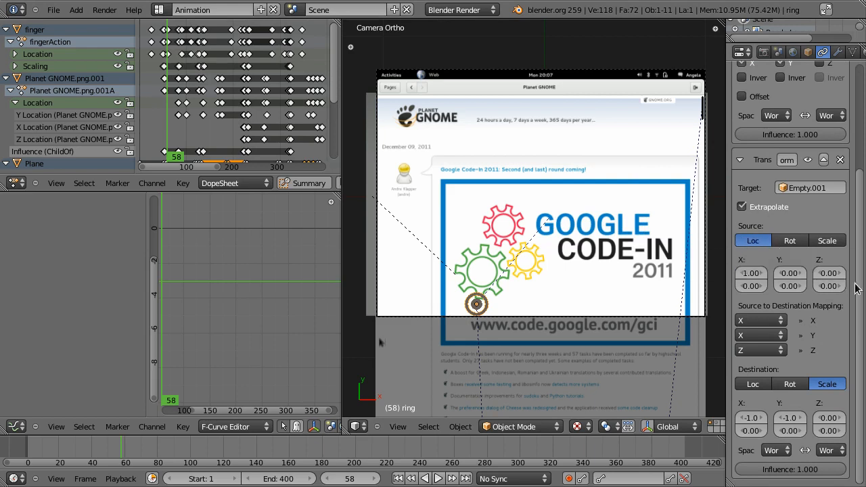
mouse_move(769, 383)
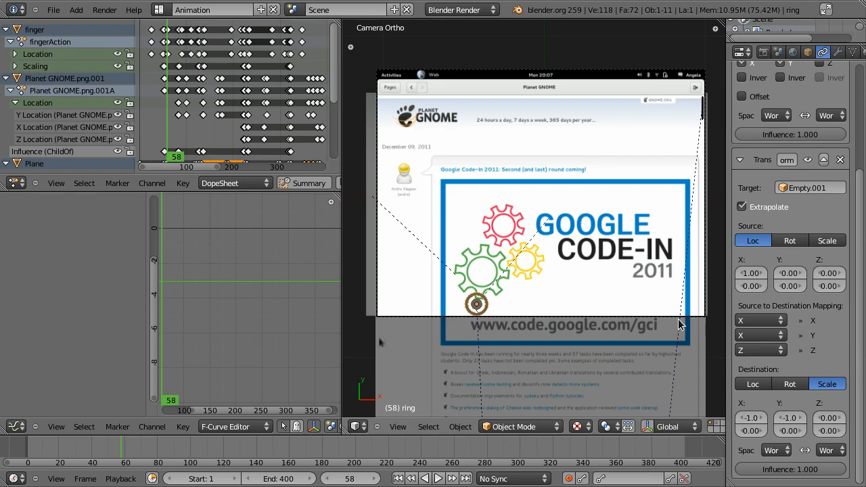
mouse_move(482, 312)
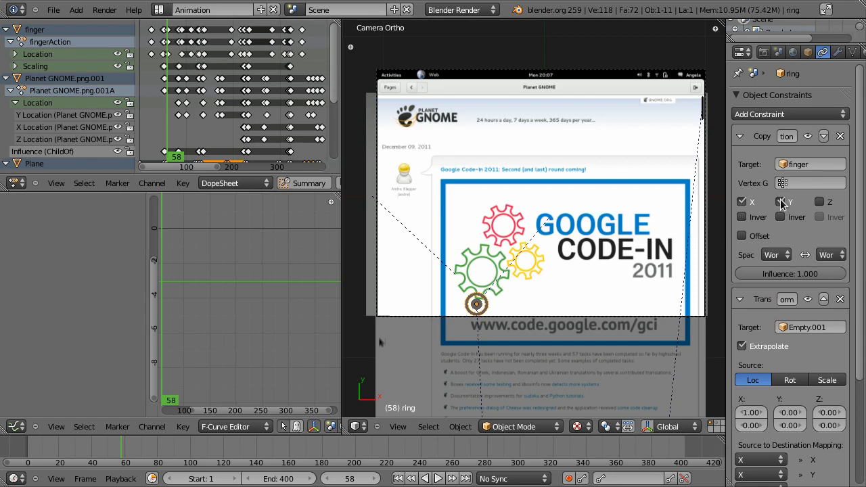
left_click(779, 202)
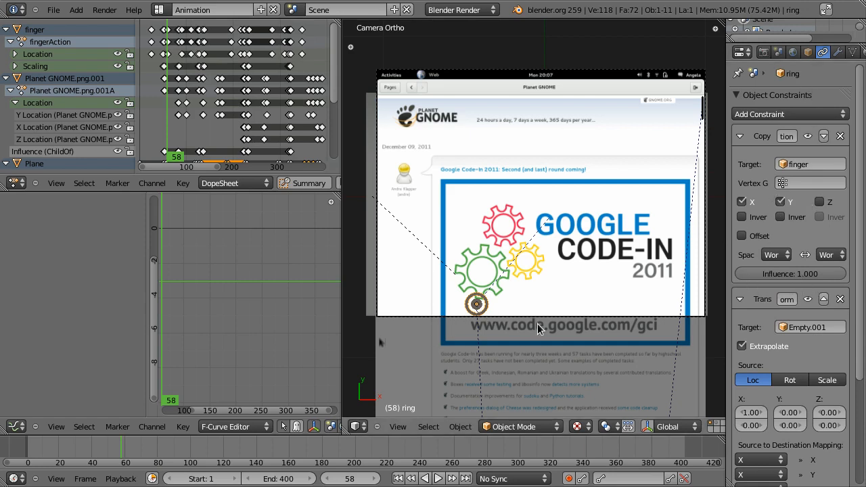
mouse_move(528, 312)
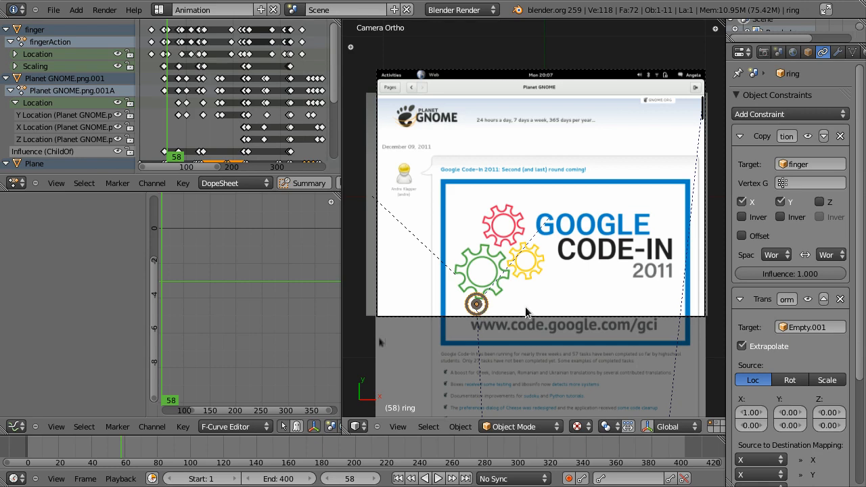
mouse_move(605, 269)
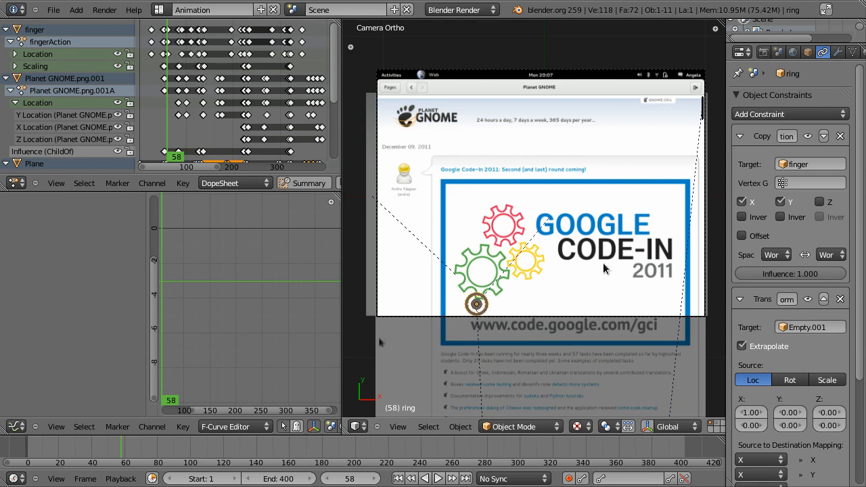
mouse_move(515, 293)
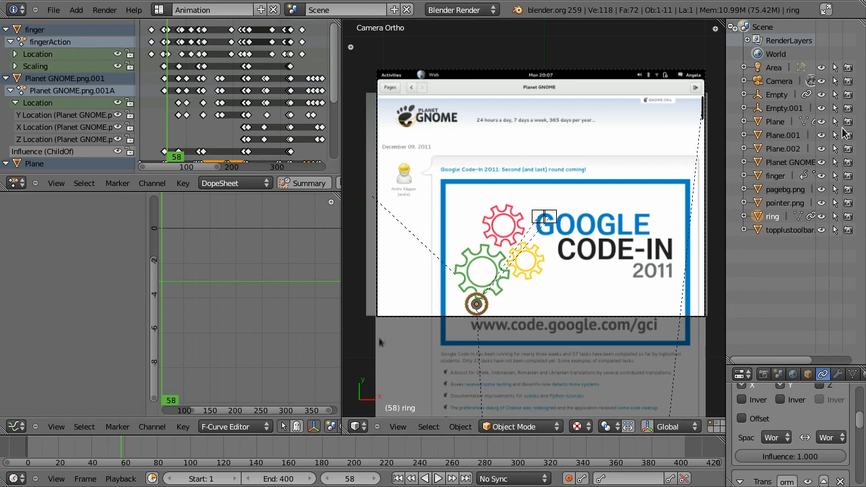
mouse_move(664, 221)
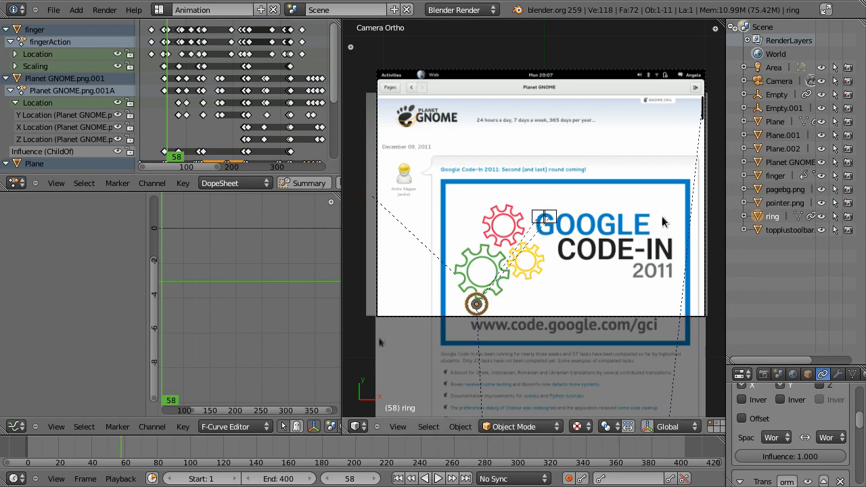
mouse_move(578, 221)
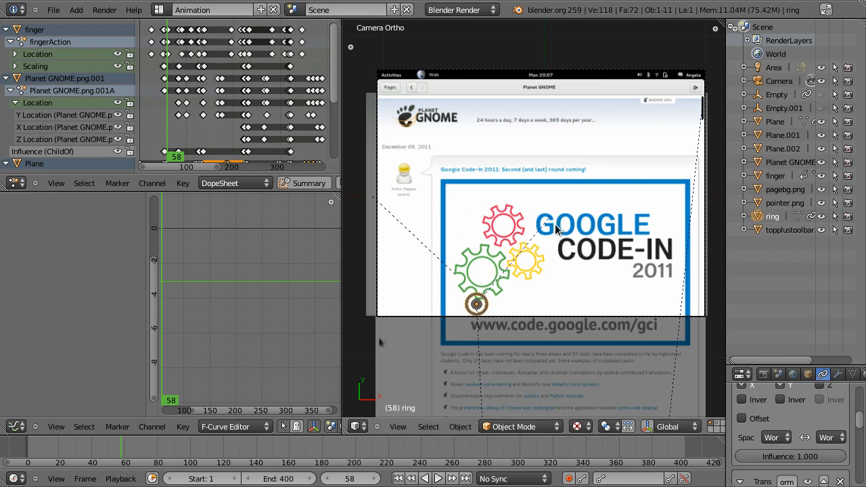
mouse_move(550, 257)
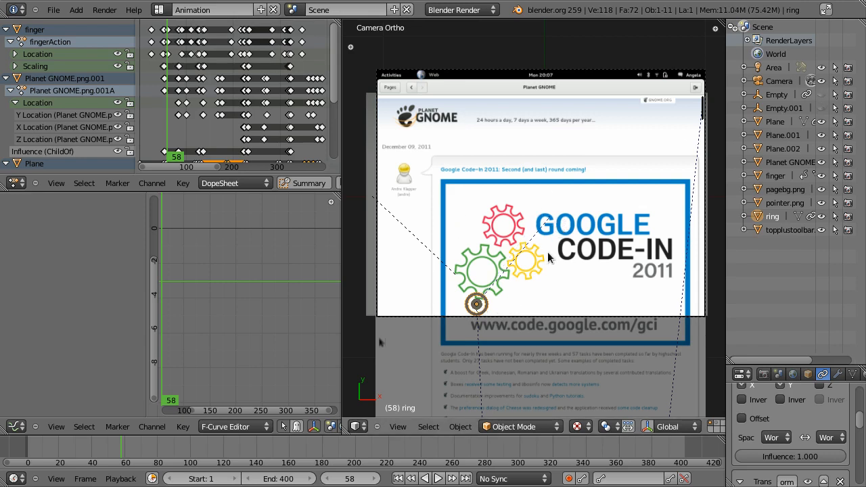
mouse_move(482, 316)
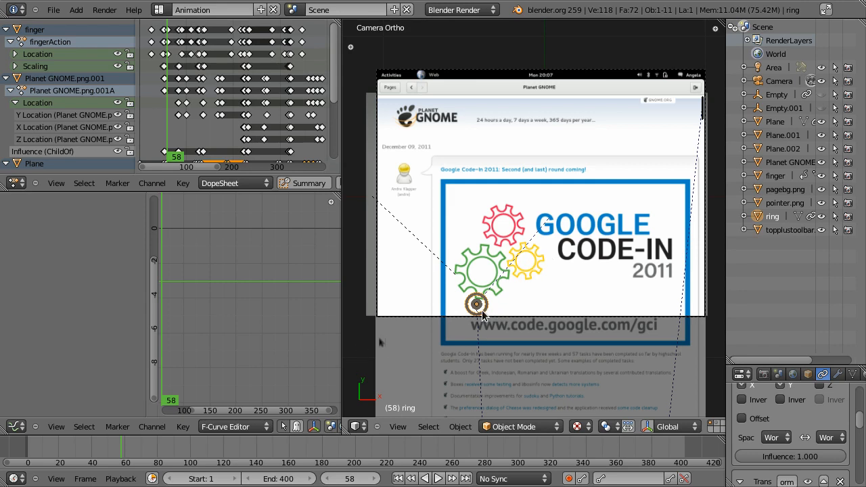
mouse_move(538, 280)
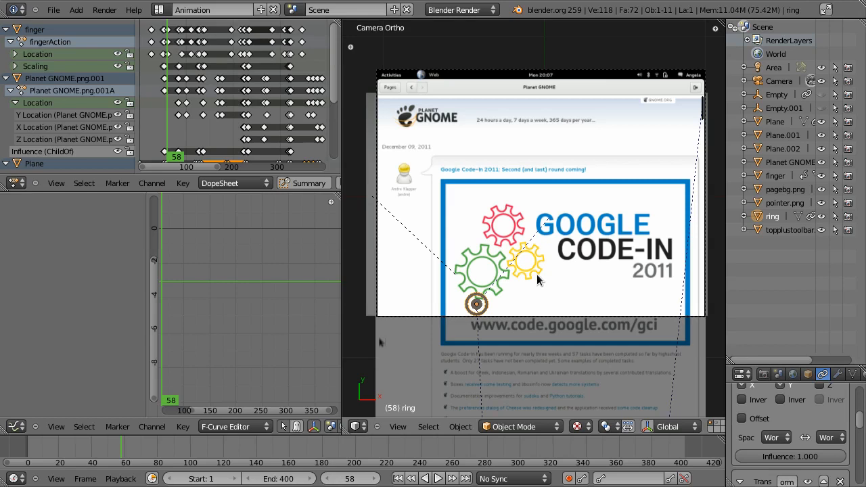
mouse_move(484, 279)
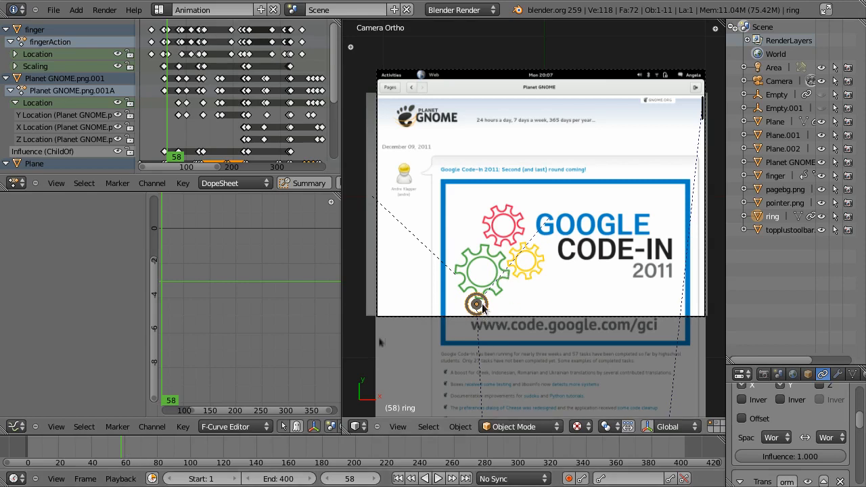
mouse_move(618, 316)
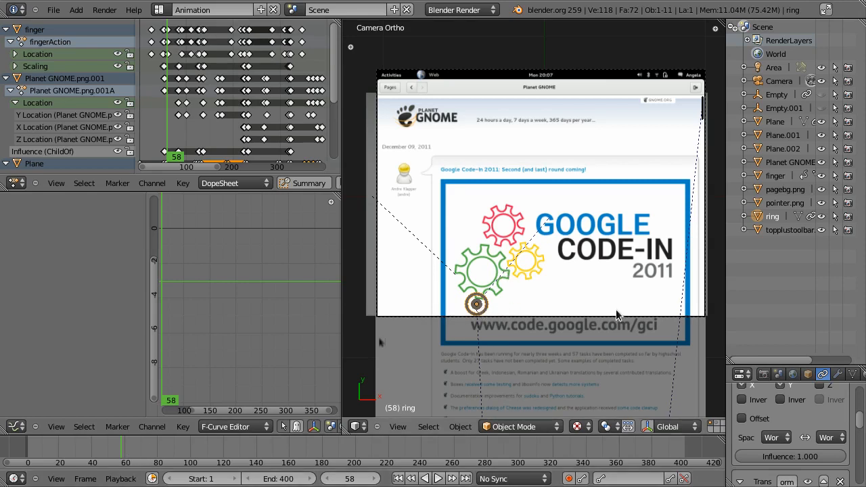
mouse_move(477, 303)
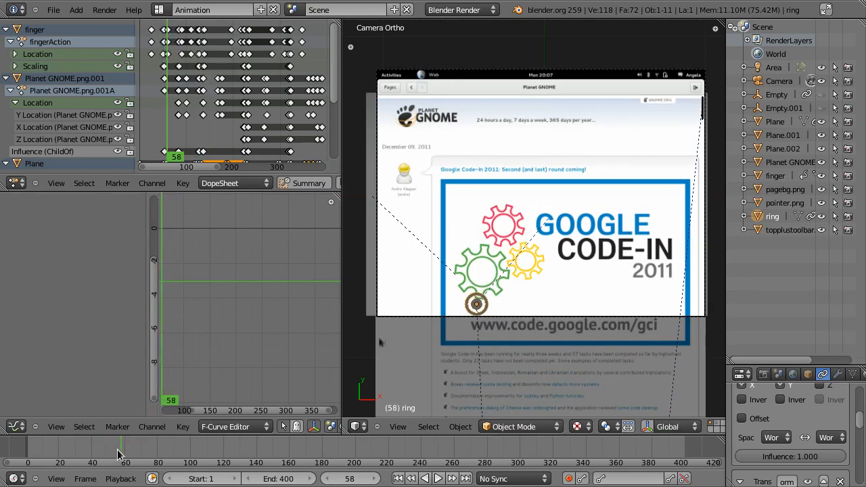
mouse_move(92, 455)
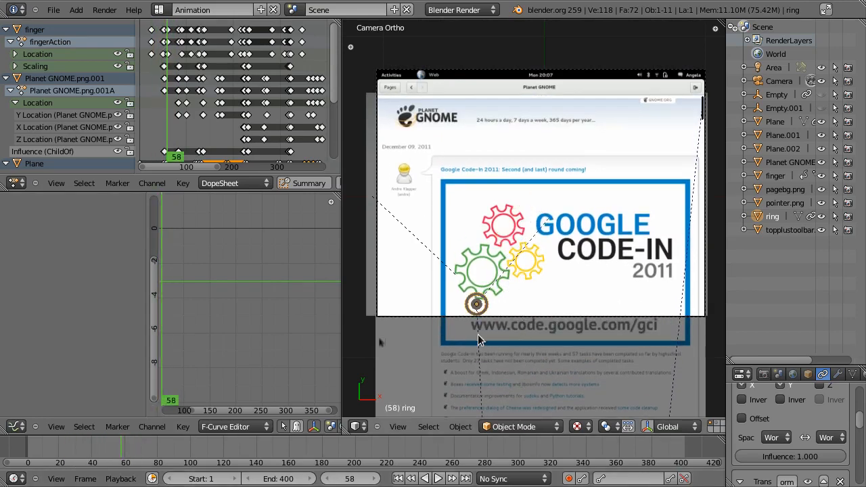
mouse_move(654, 348)
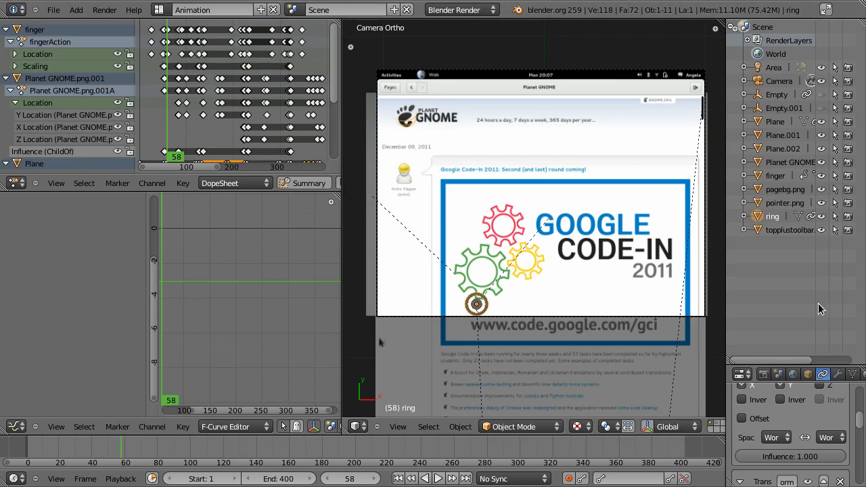
mouse_move(473, 321)
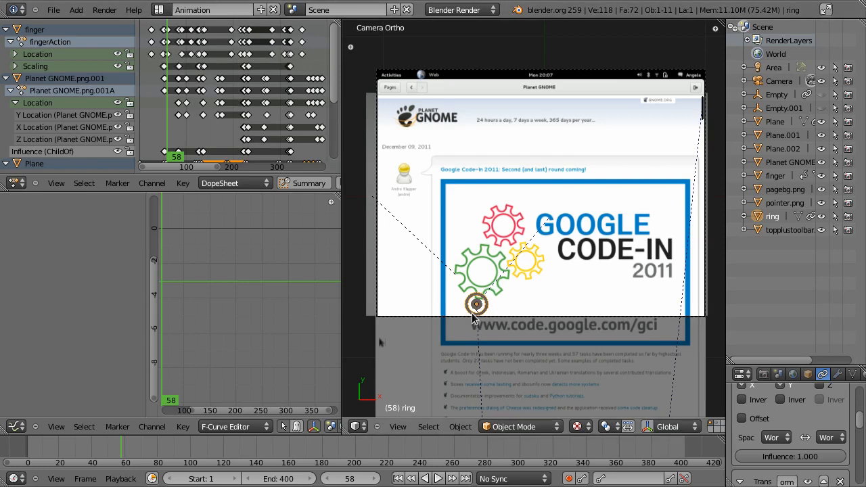
mouse_move(564, 195)
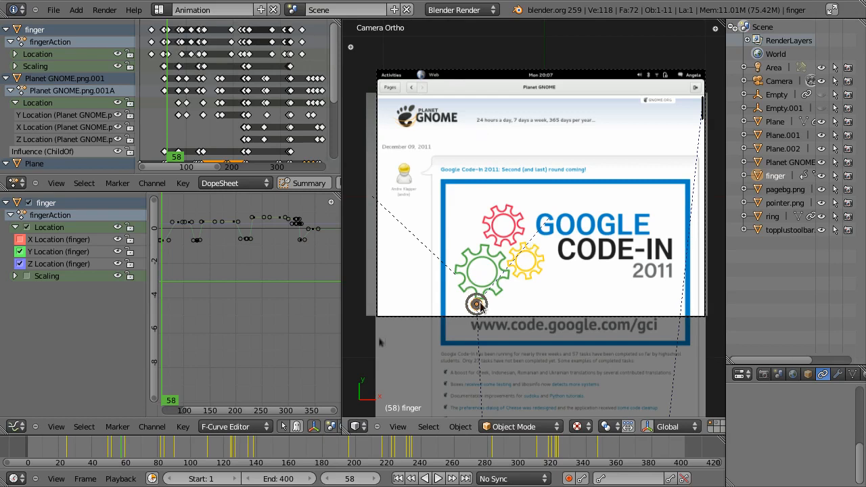
mouse_move(450, 300)
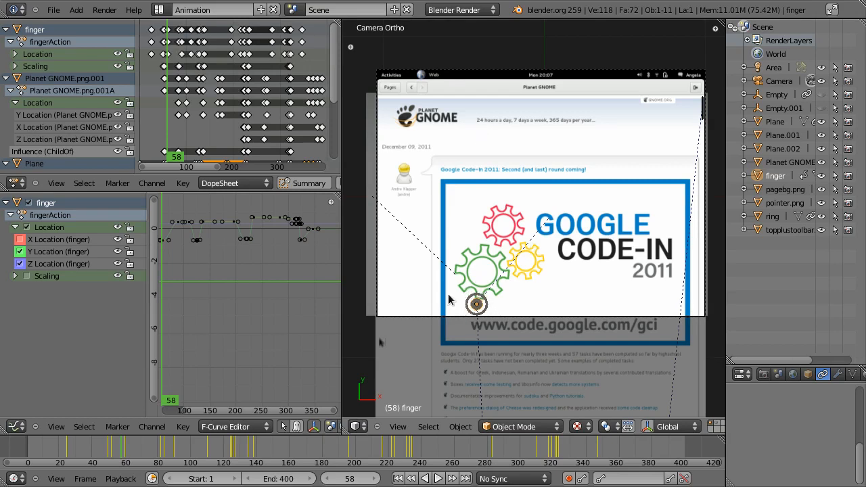
mouse_move(499, 315)
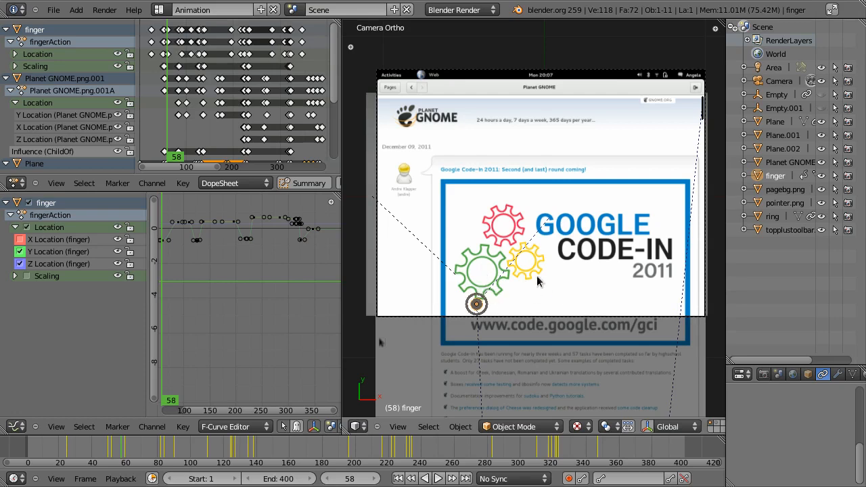
mouse_move(539, 236)
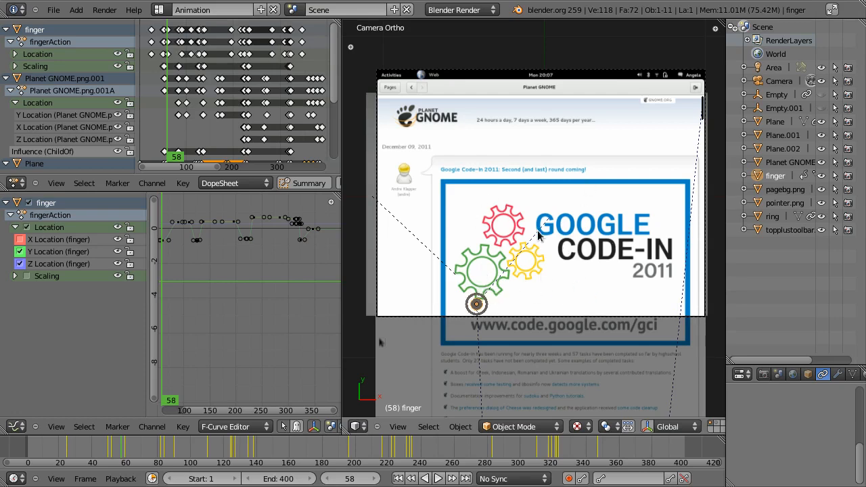
mouse_move(521, 180)
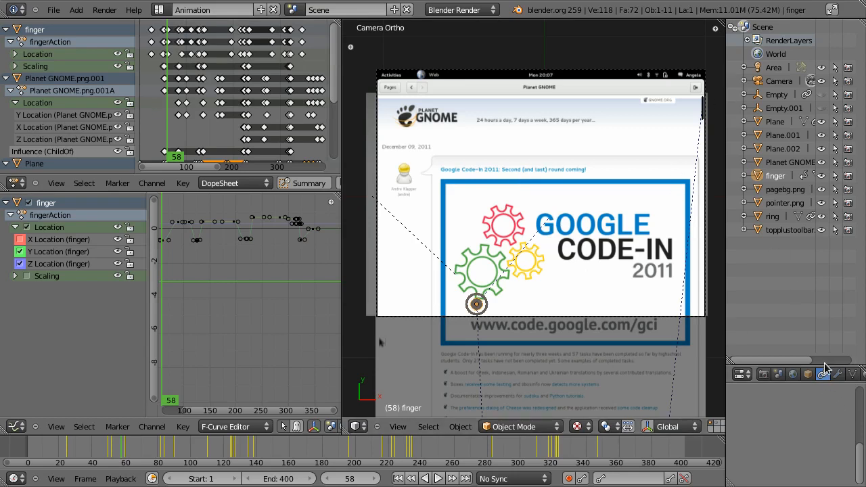
Step: Show the finger object's Object Constraints, revealing it has none of its own
left_click(822, 48)
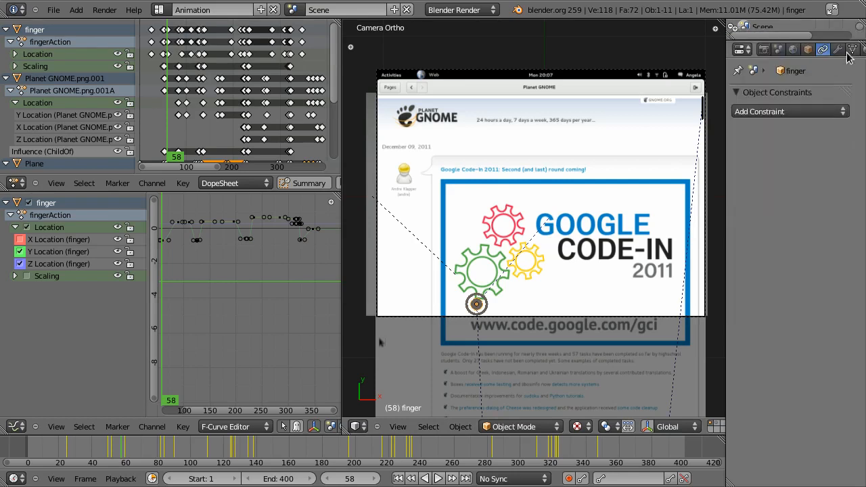
Step: Make the scroll-bar Plane active and show its Basis and Key 1 shape keys
left_click(855, 48)
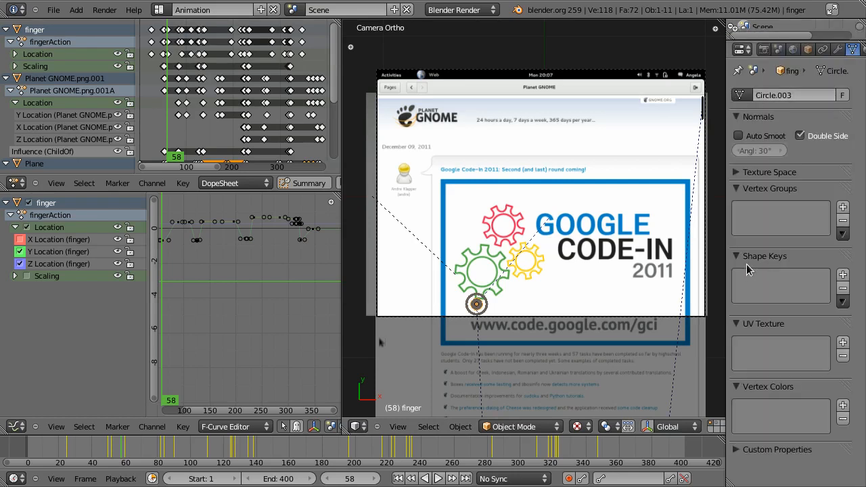
mouse_move(776, 262)
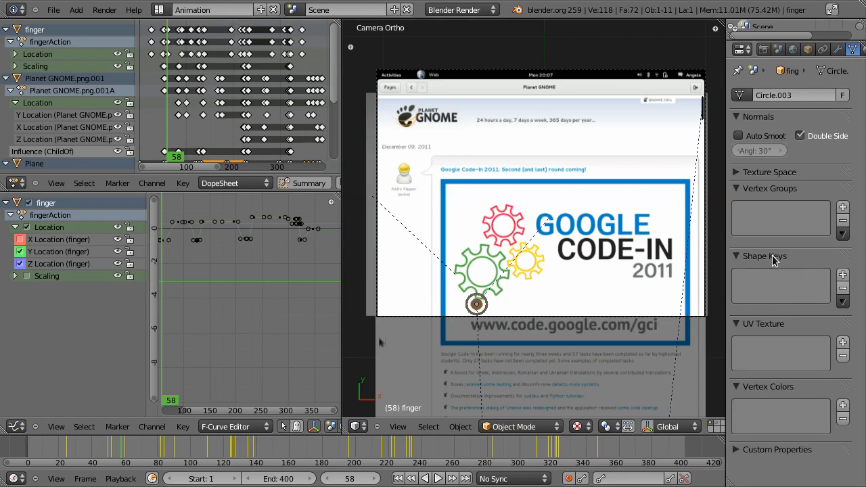
mouse_move(761, 369)
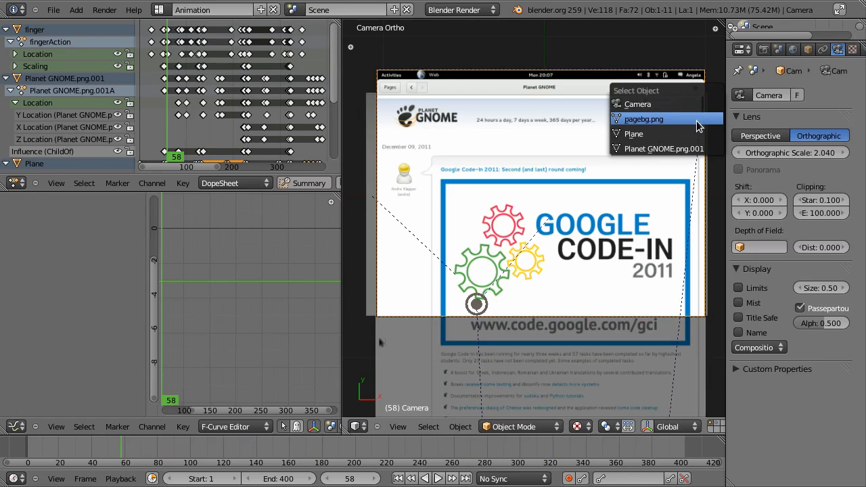
left_click(633, 134)
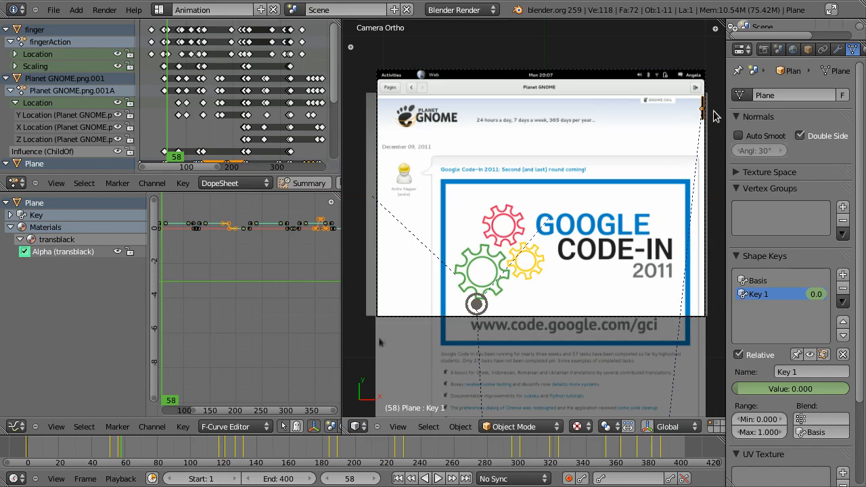
mouse_move(649, 251)
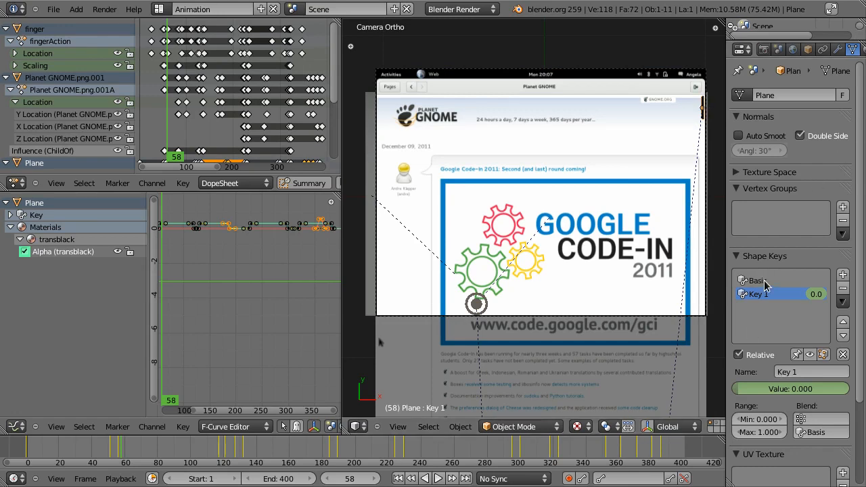
left_click(757, 279)
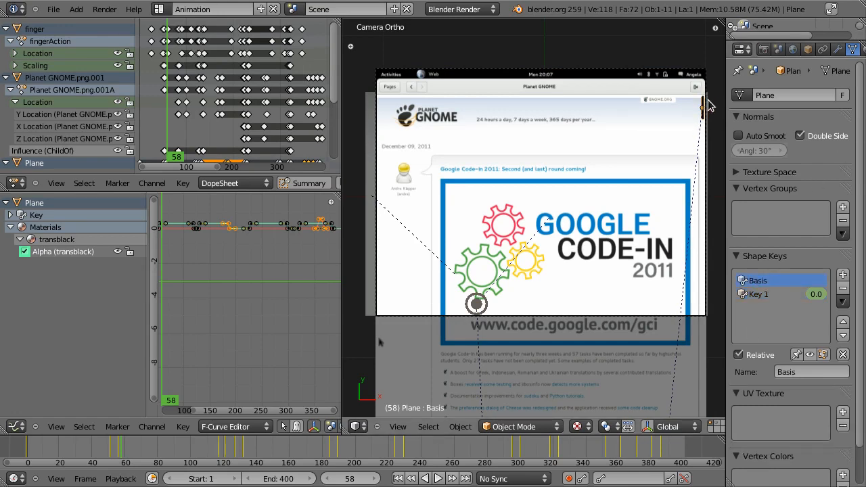
left_click(761, 294)
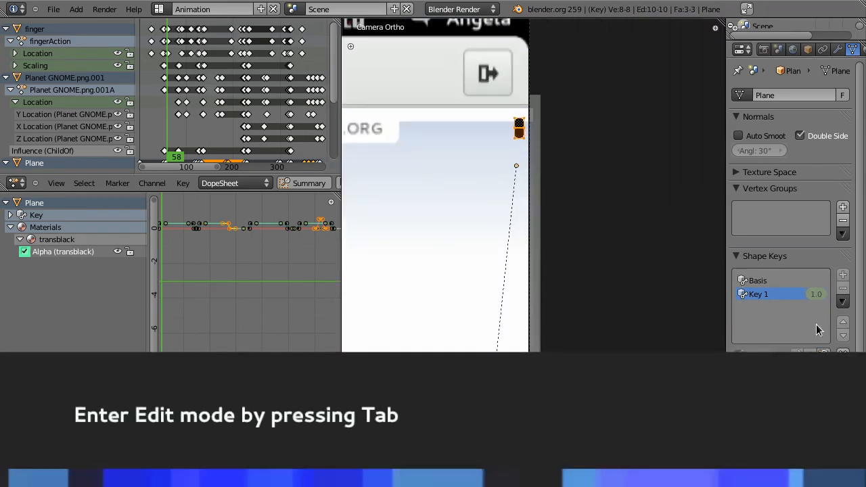
Step: Enter Edit Mode on the Plane and switch to Key 1 to see the short scroll-bar shape
key("Tab")
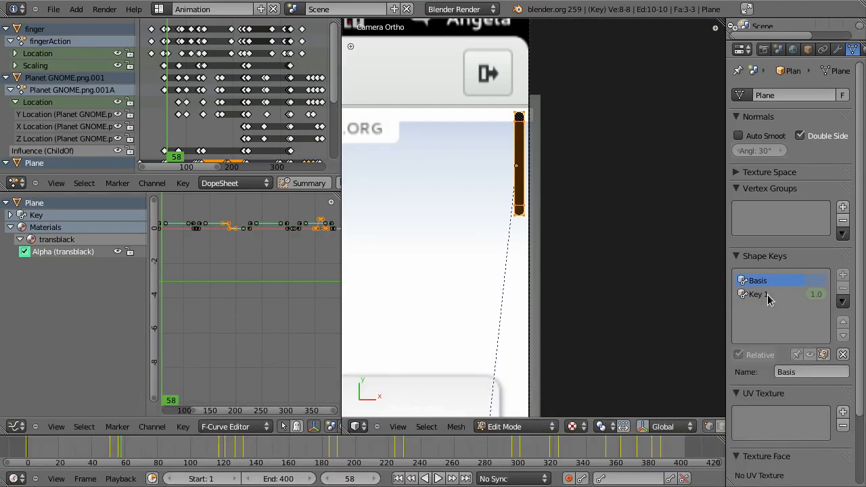
left_click(767, 295)
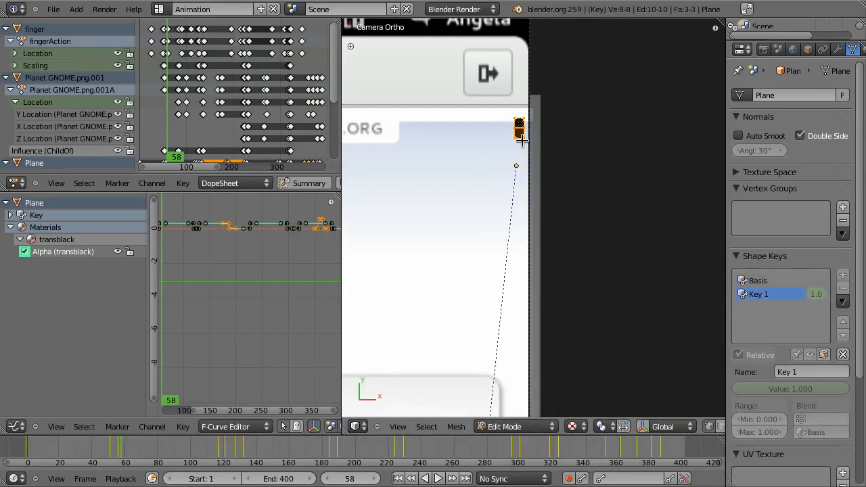
mouse_move(516, 151)
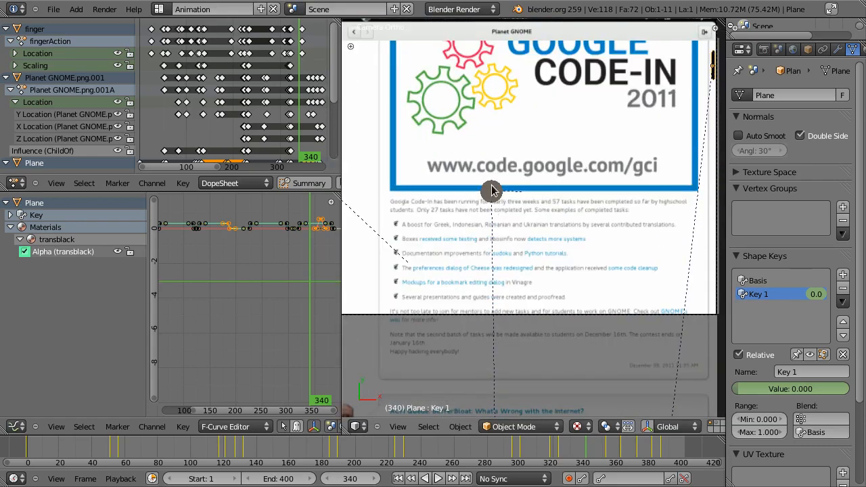
mouse_move(490, 196)
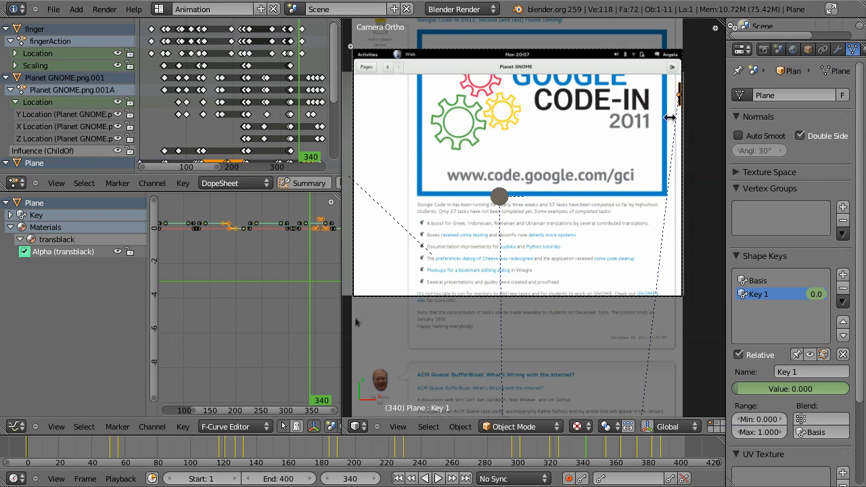
mouse_move(517, 103)
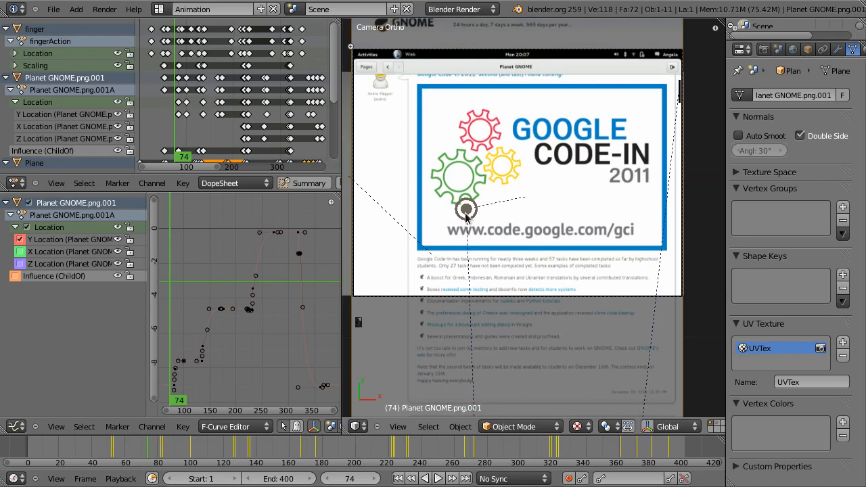
mouse_move(637, 289)
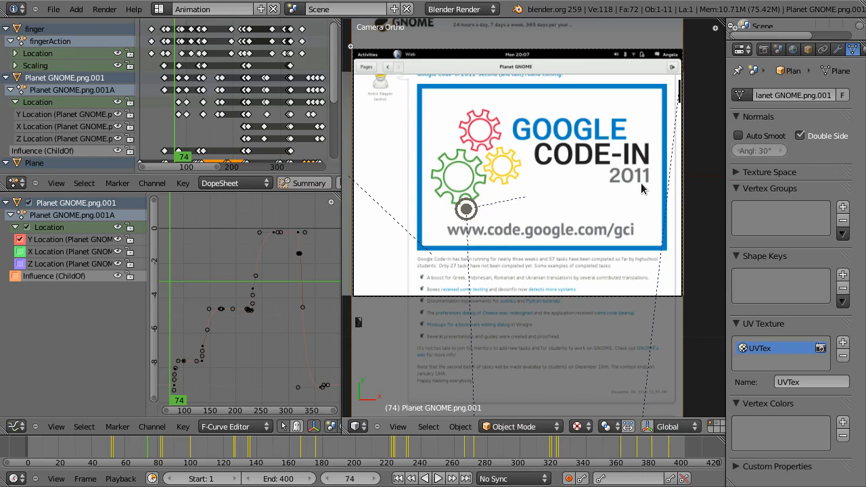
mouse_move(169, 439)
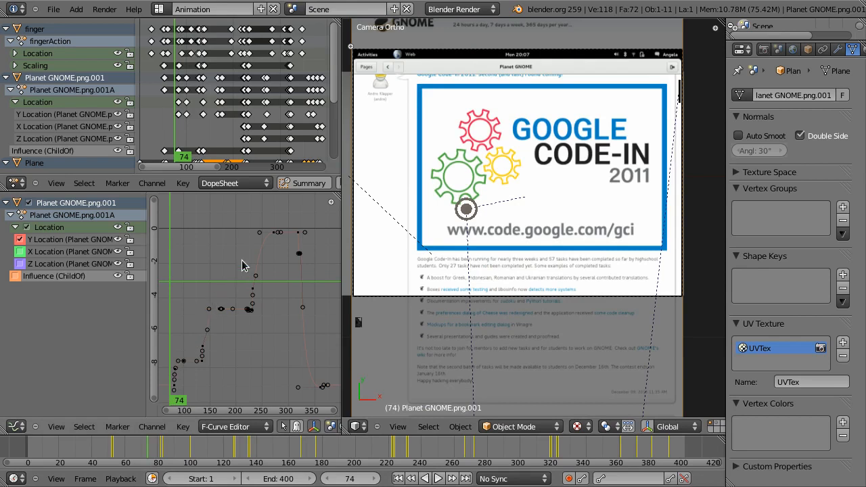
mouse_move(509, 223)
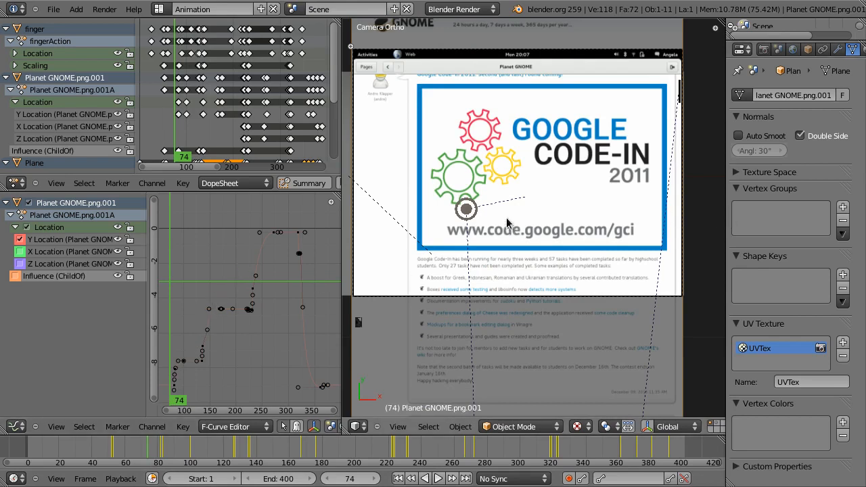
mouse_move(481, 212)
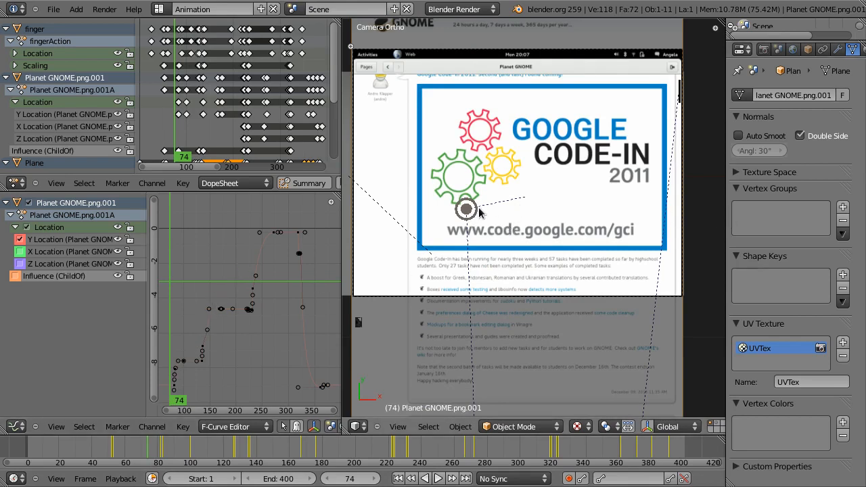
mouse_move(477, 222)
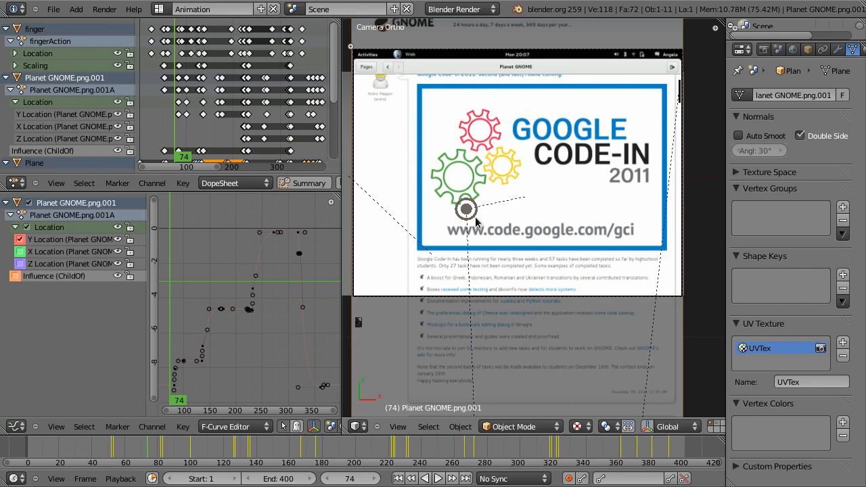
mouse_move(425, 217)
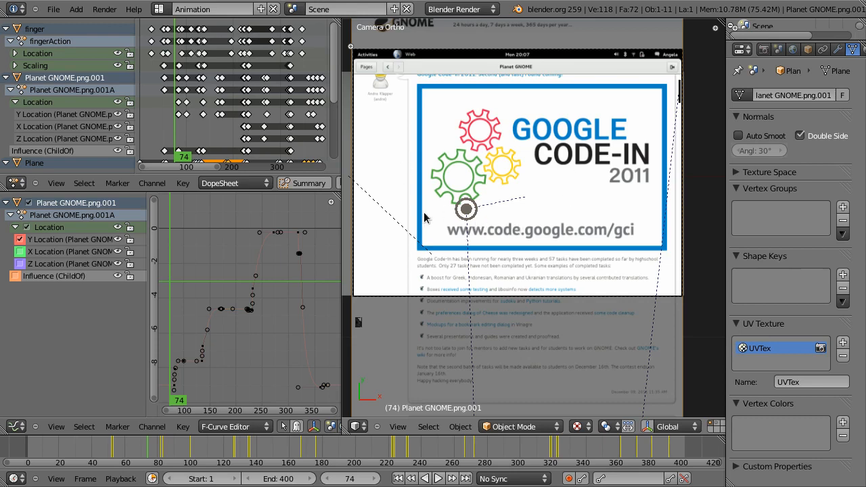
mouse_move(555, 235)
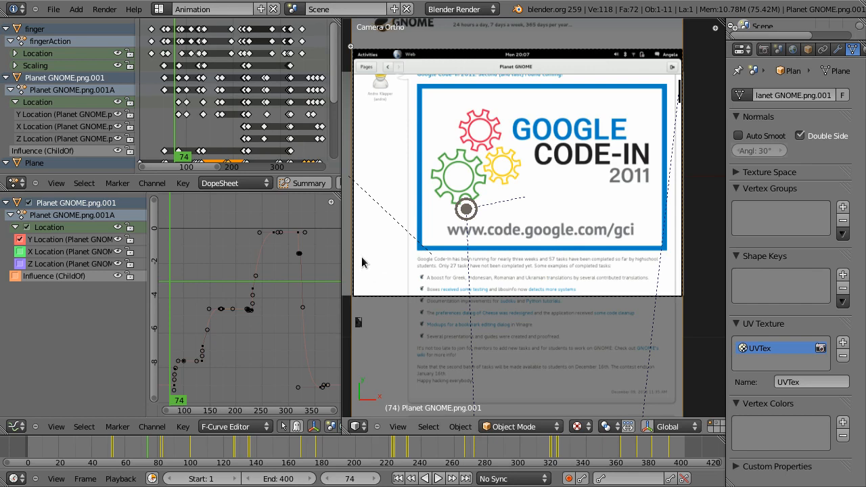
mouse_move(391, 307)
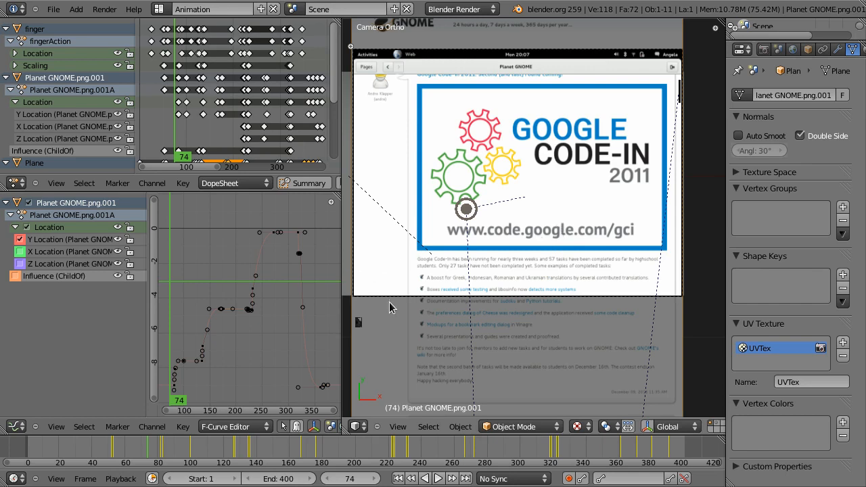
mouse_move(393, 304)
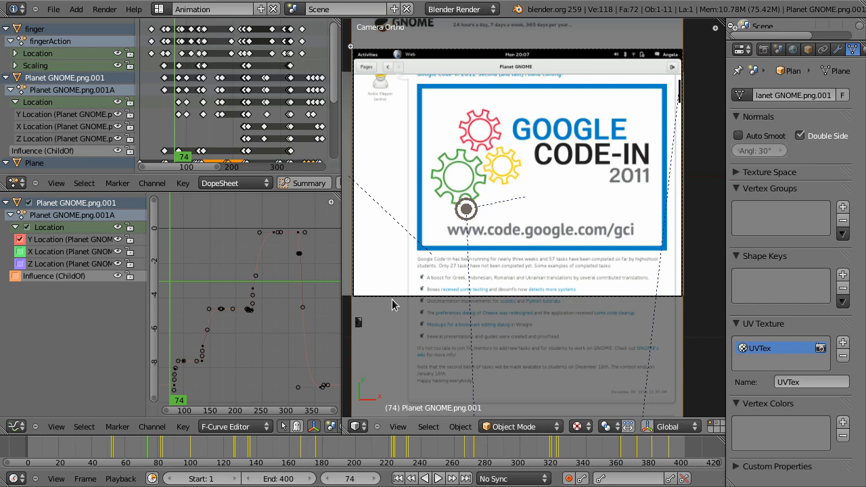
mouse_move(583, 211)
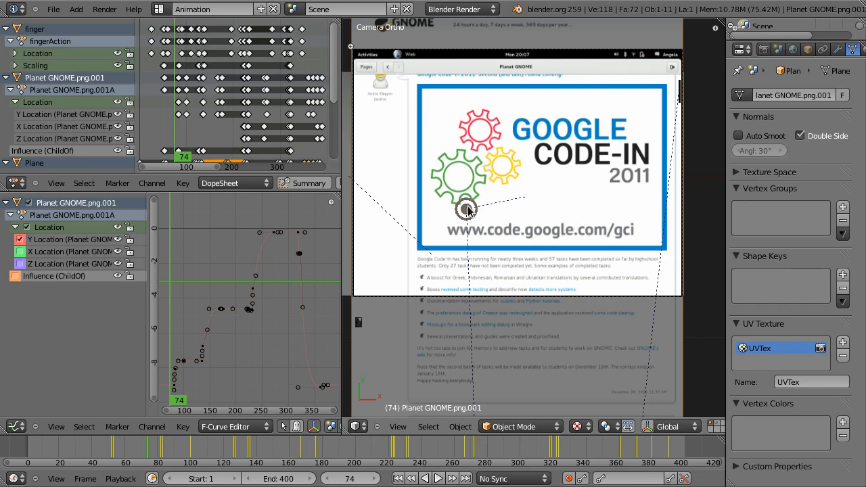
mouse_move(541, 209)
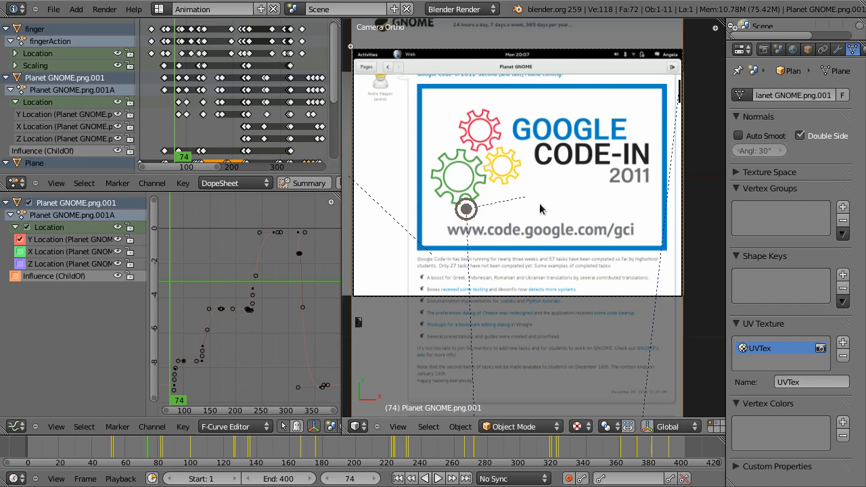
mouse_move(597, 140)
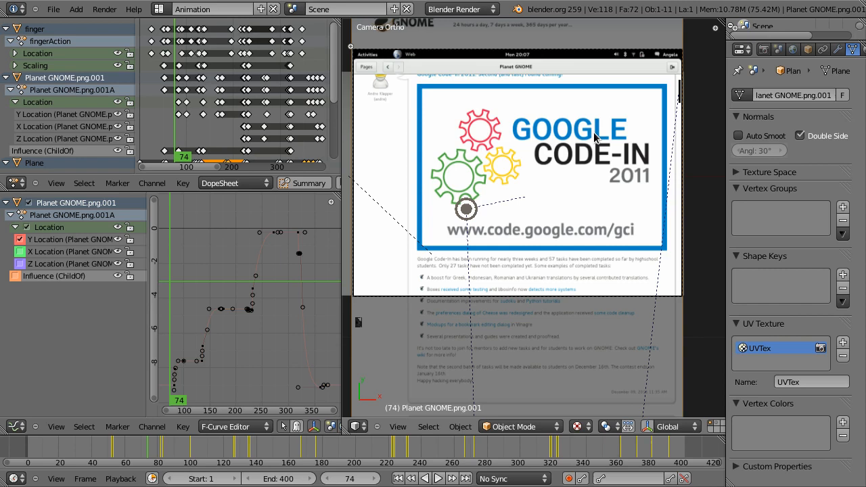
mouse_move(824, 50)
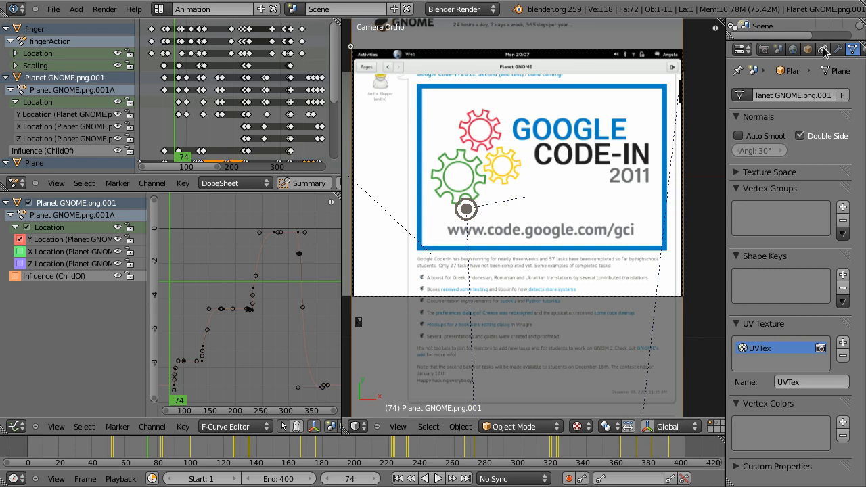
Step: Show the page object's Child Of constraint on the finger, Y location only, influence zero
left_click(825, 49)
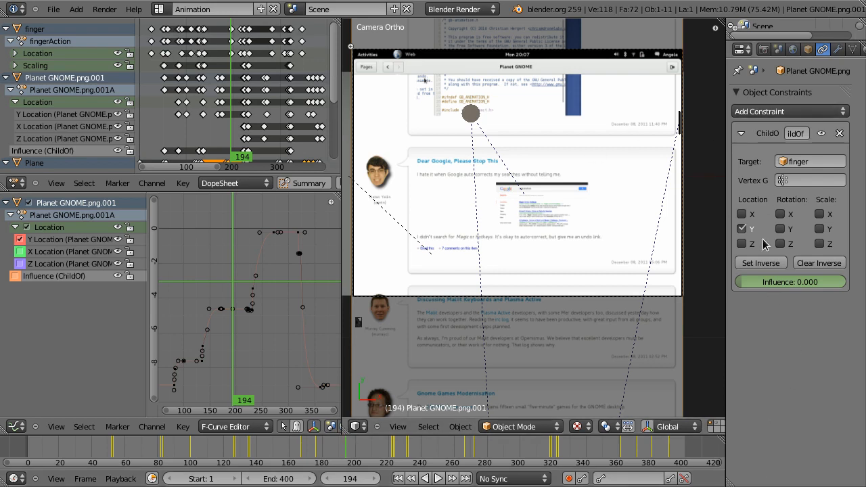
mouse_move(840, 169)
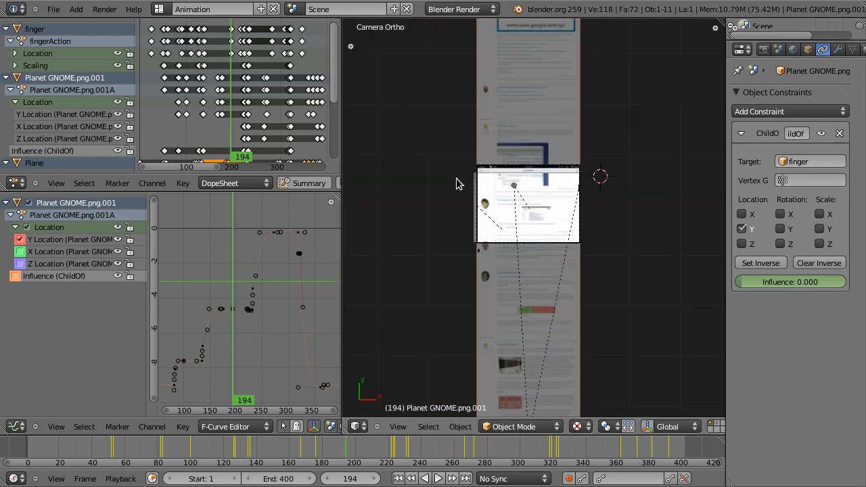
mouse_move(430, 212)
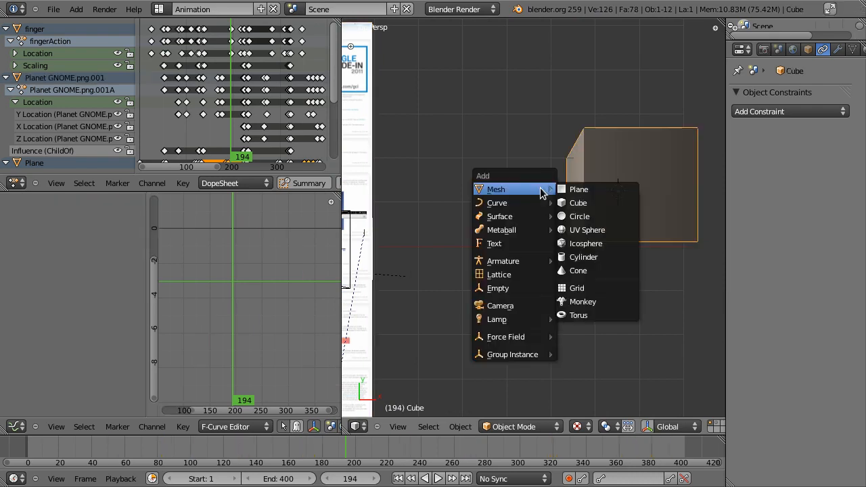
Step: Add a UV Sphere mesh to the demo scene beside the cube
left_click(586, 229)
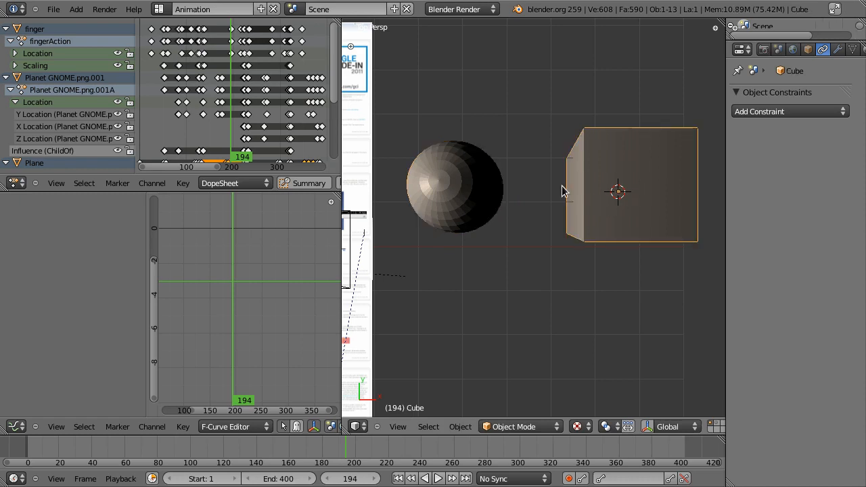
left_click(456, 175)
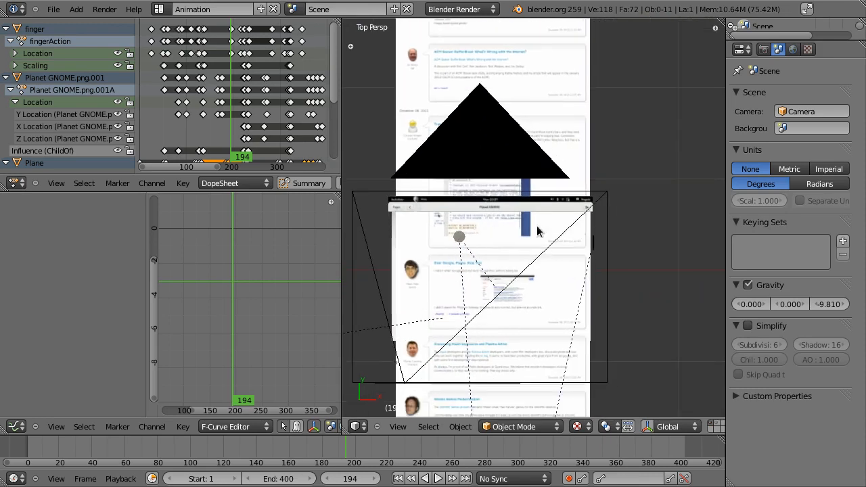
Step: Scrub the timeline through the page-scrolling animation toward frame 286
left_click(103, 461)
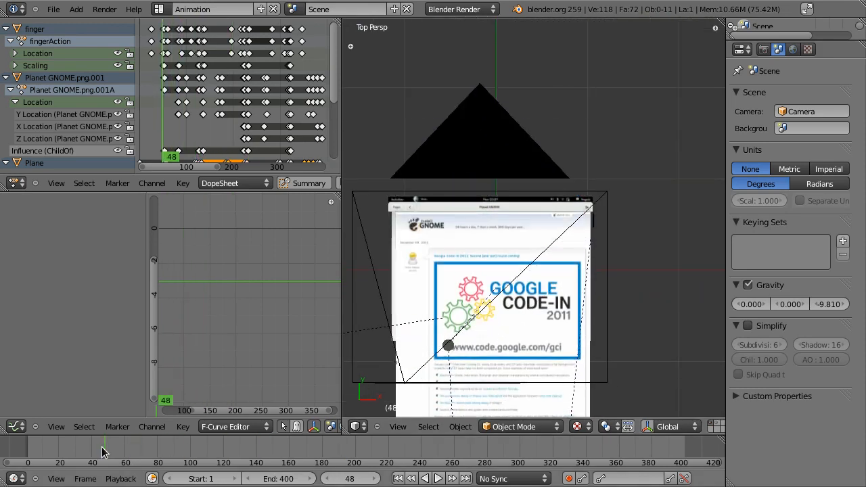
left_click(160, 451)
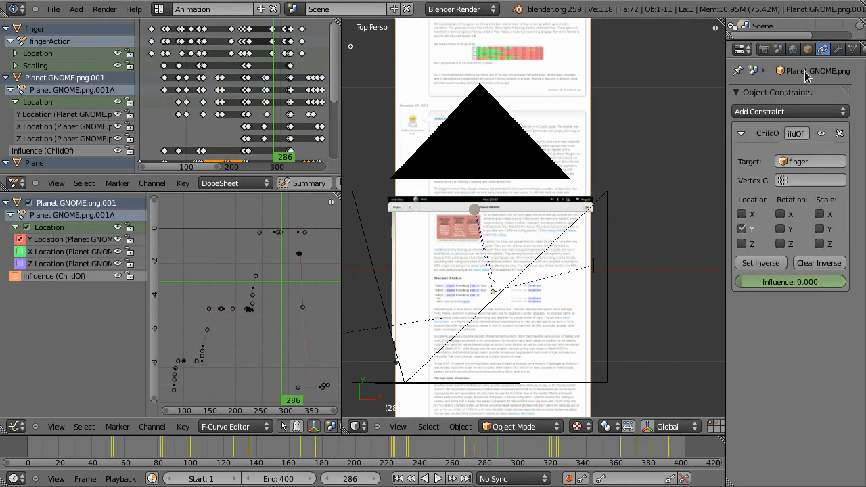
mouse_move(797, 133)
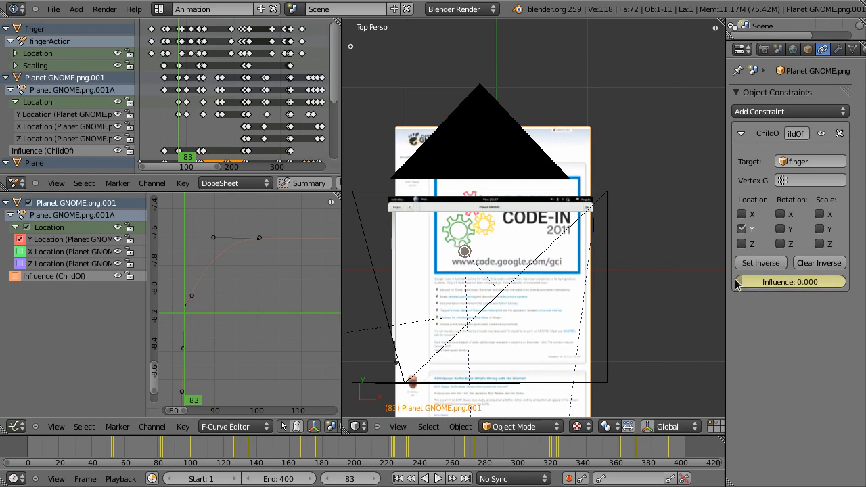
mouse_move(264, 317)
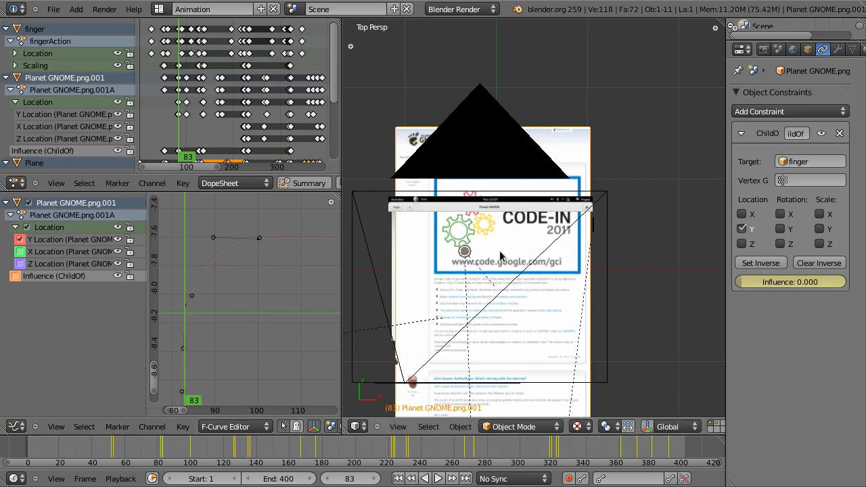
mouse_move(363, 144)
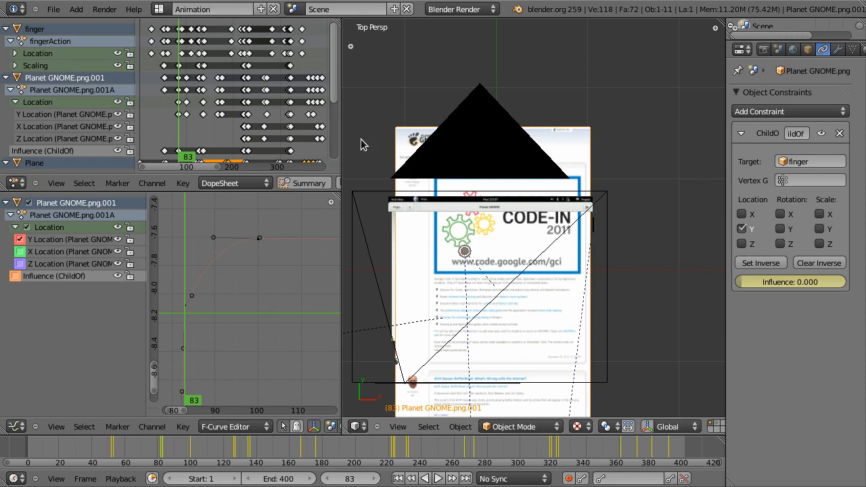
mouse_move(586, 133)
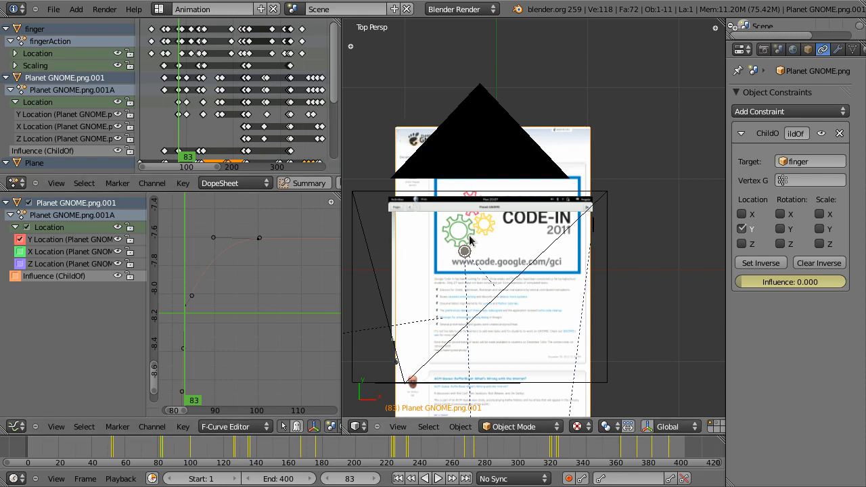
mouse_move(447, 279)
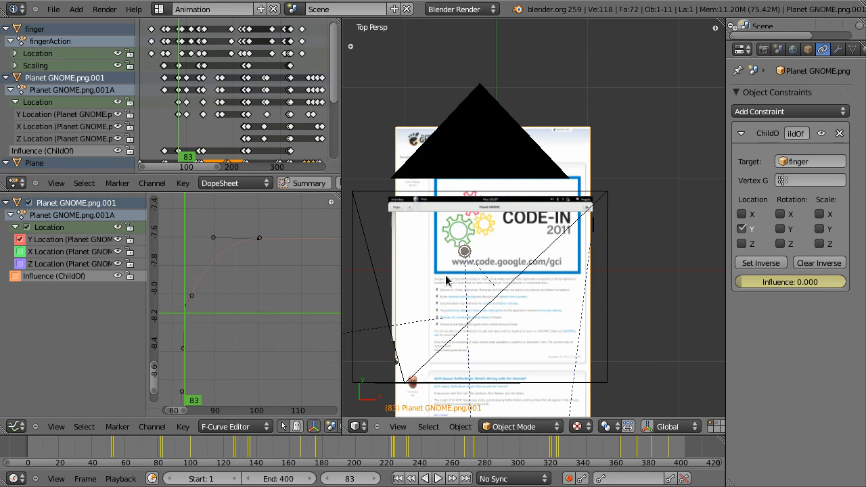
mouse_move(495, 296)
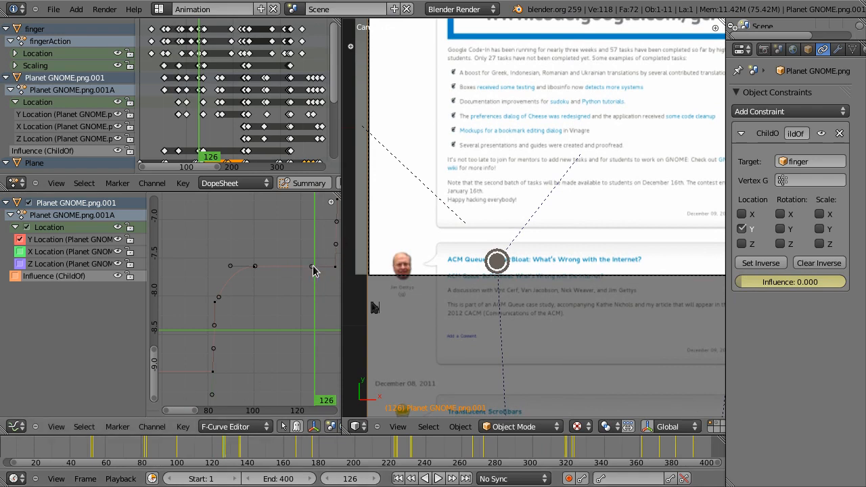
mouse_move(312, 277)
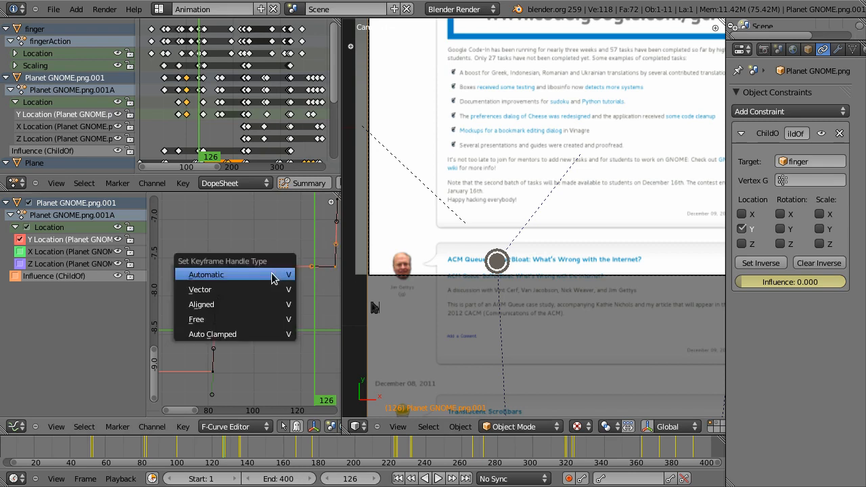
Step: Give the selected Y location keyframes the Automatic handle type so they ease smoothly
left_click(205, 274)
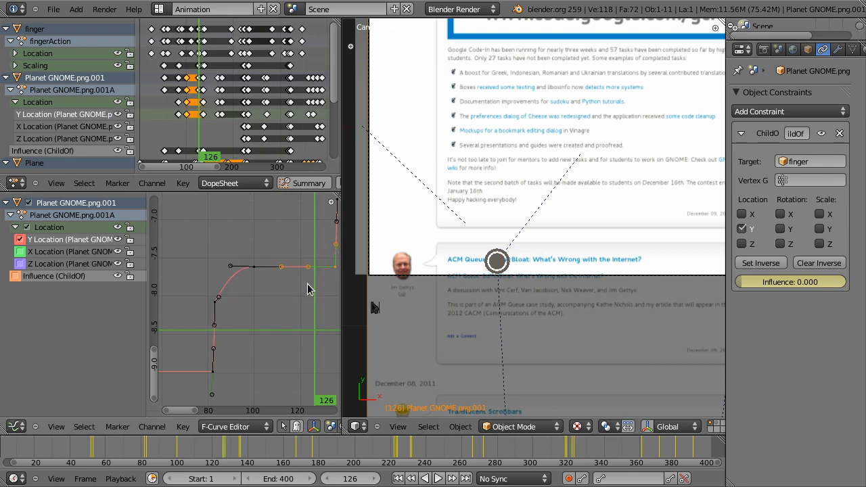